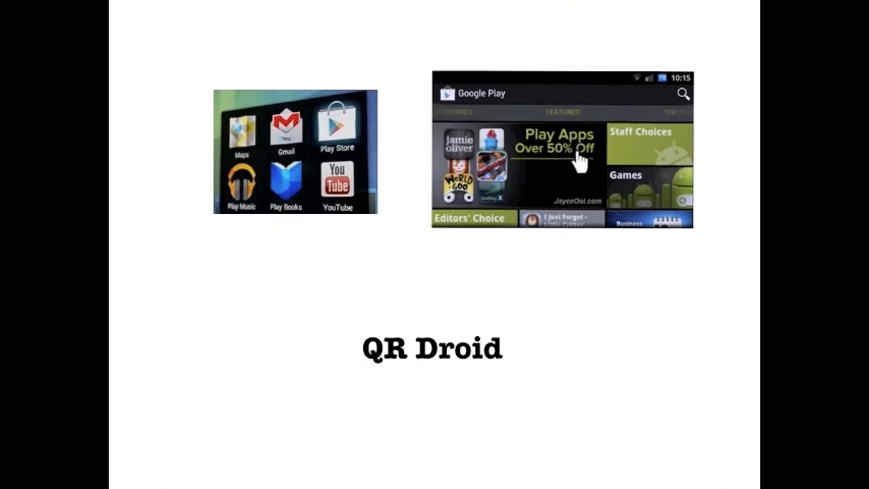
{"action": "mouse_move", "coordinate": [435, 391]}
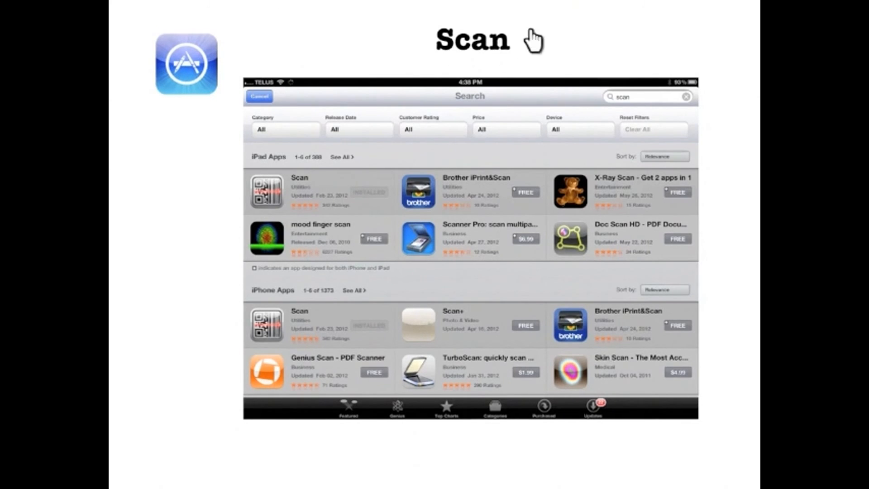
{"action": "mouse_move", "coordinate": [644, 101]}
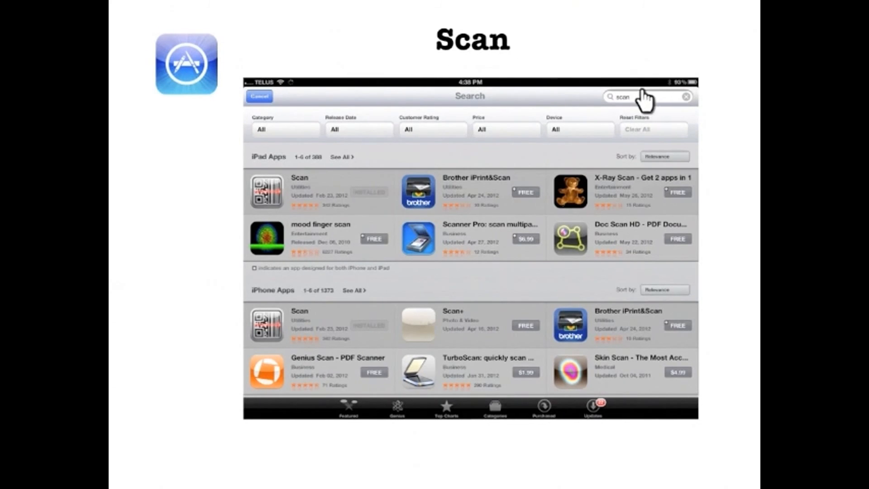
{"action": "mouse_move", "coordinate": [337, 204]}
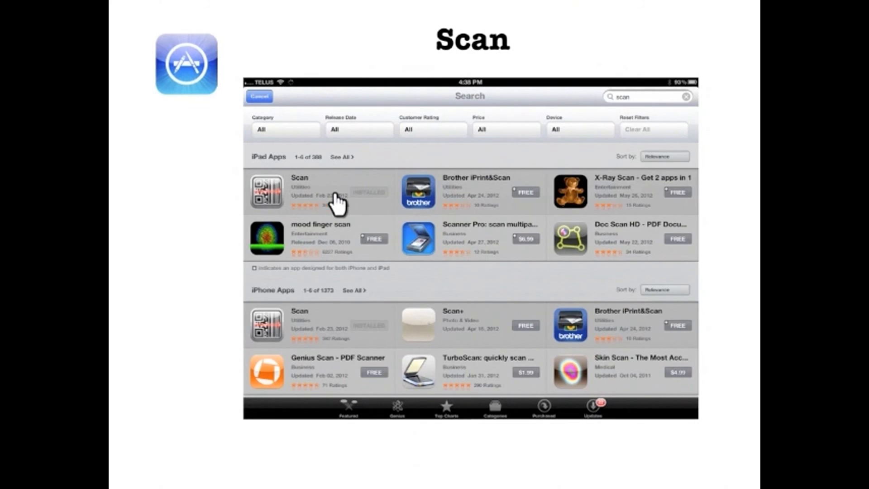